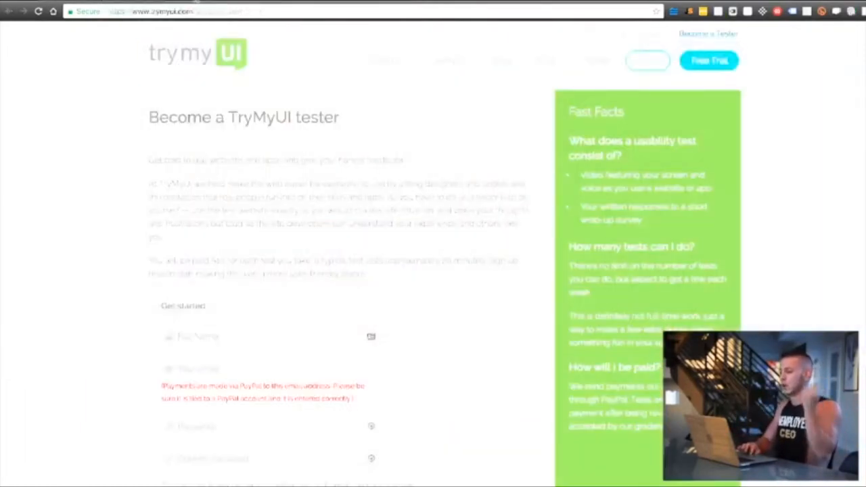
Step: Switch to the tab with UserTesting's 'Earn $10 per test' sign-up page
{"action": "left_click", "coordinate": [156, 11]}
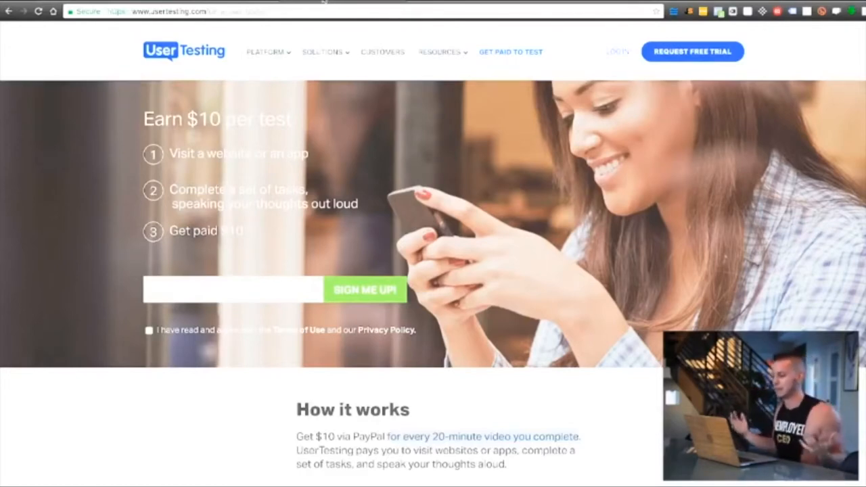
{"action": "type", "text": "www.userfeel.com"}
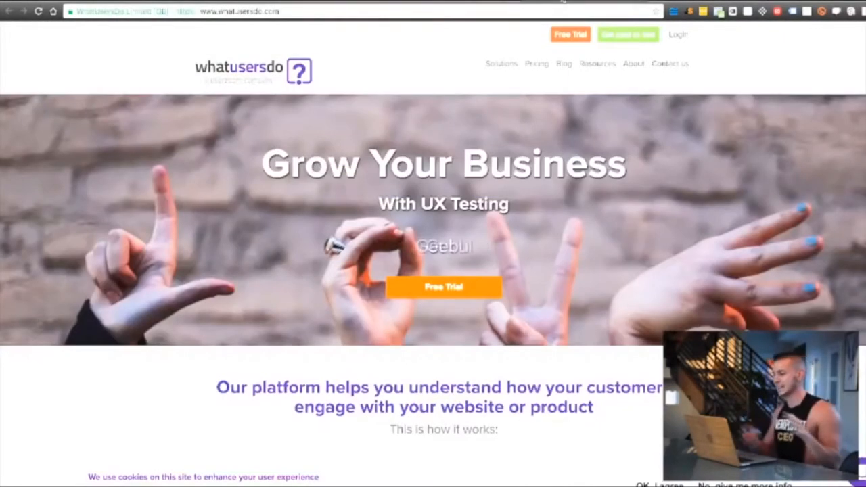
{"action": "type", "text": "www.userfeel.com"}
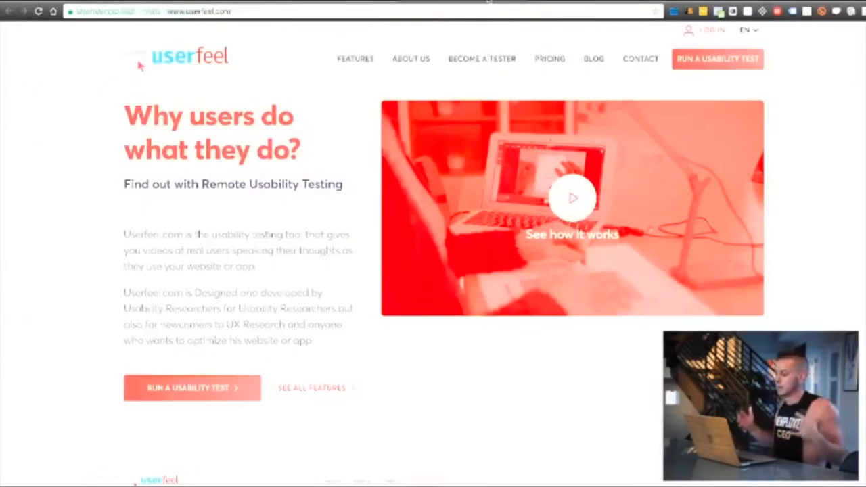